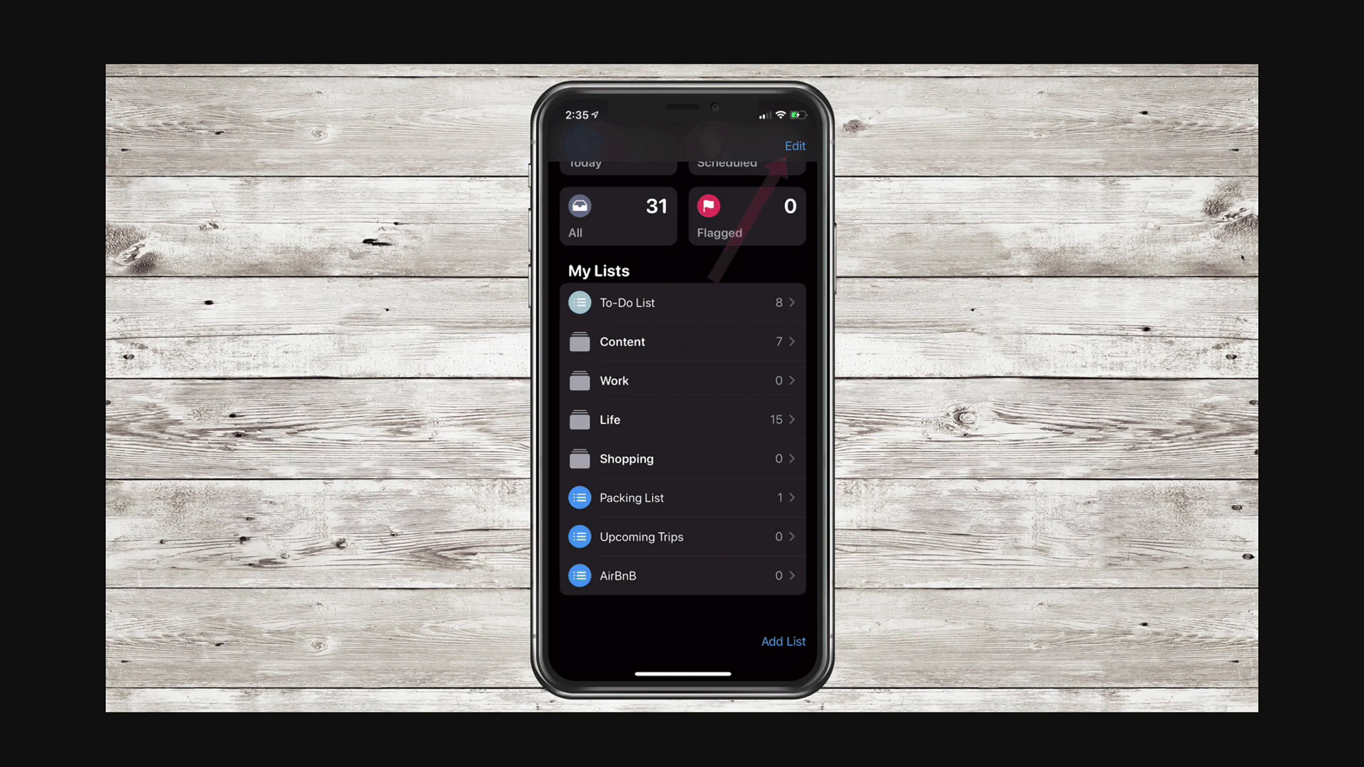
Drag along the timeline ruler to mark the range ending at the 01:45 playhead.
left_click(795, 145)
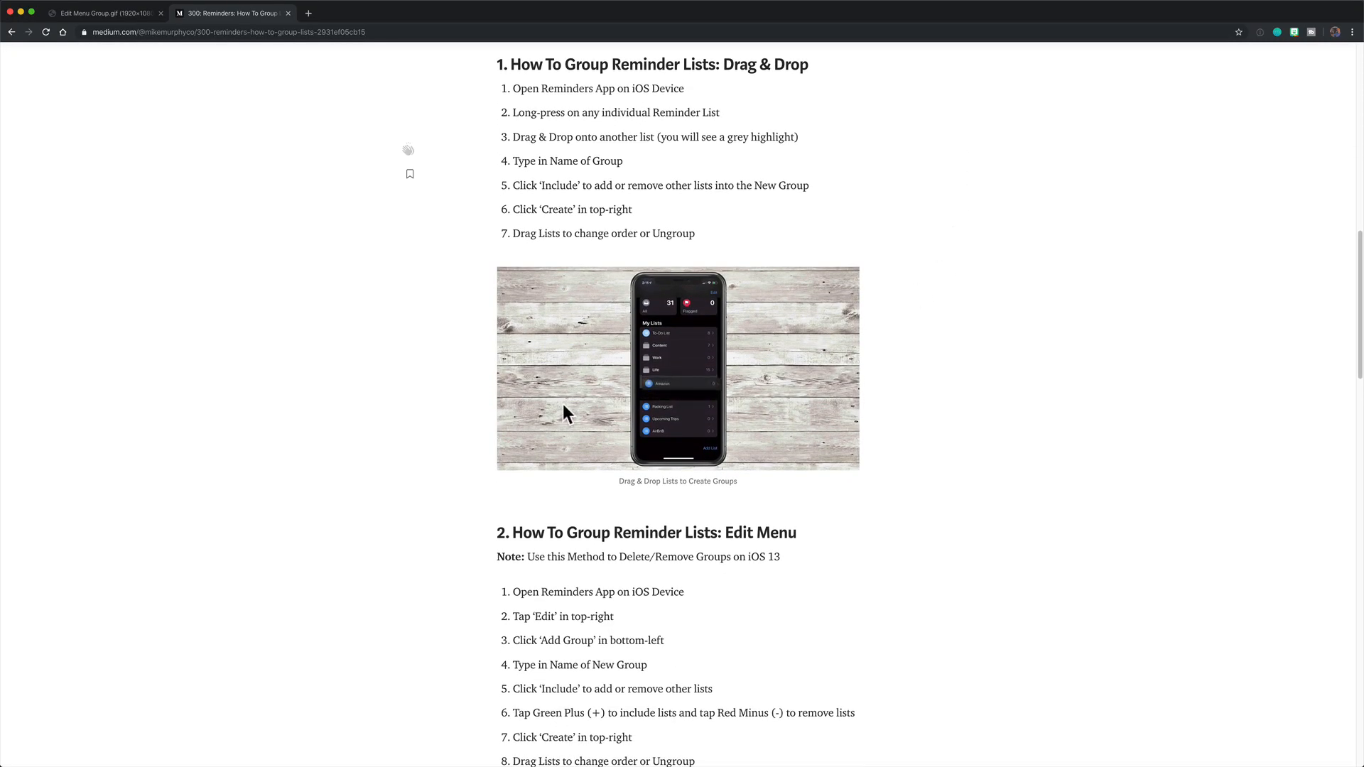
scroll("down", 3)
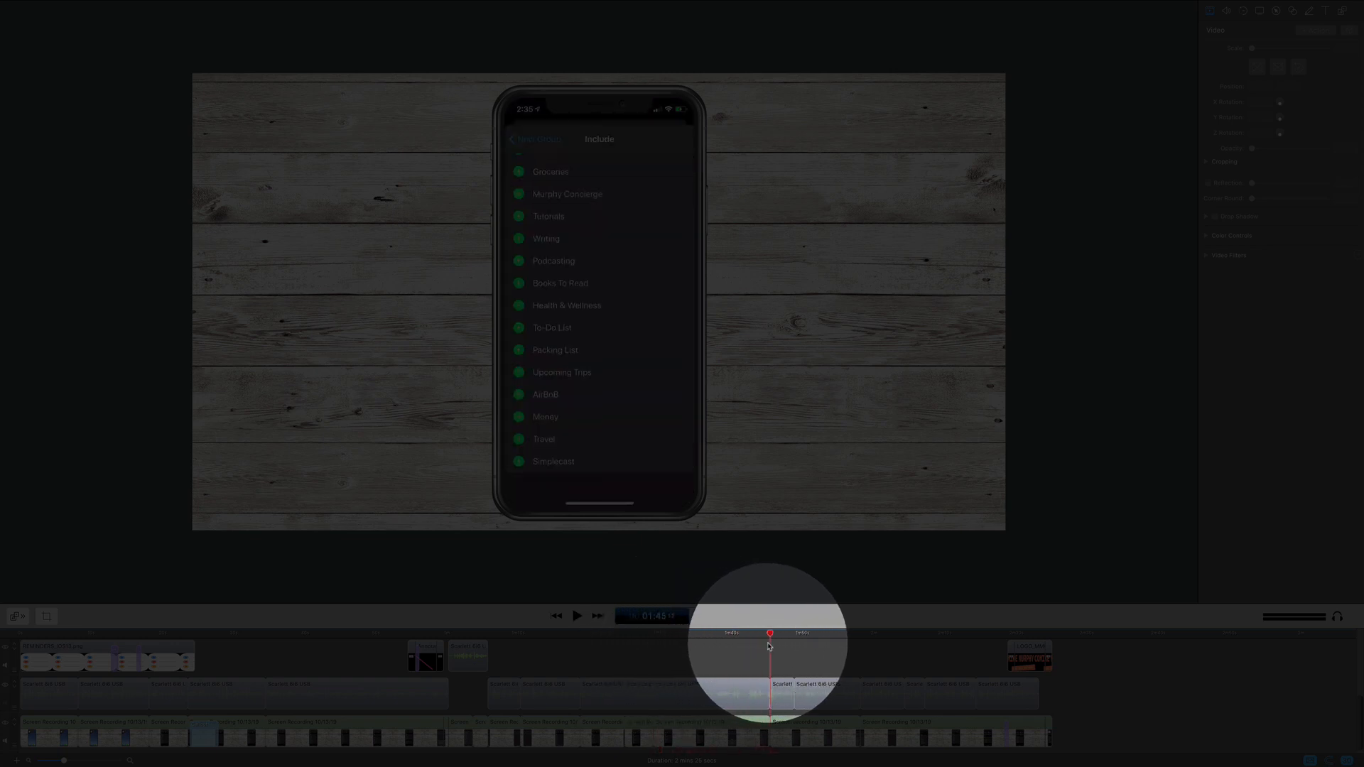
left_click_drag(768, 647, 652, 647)
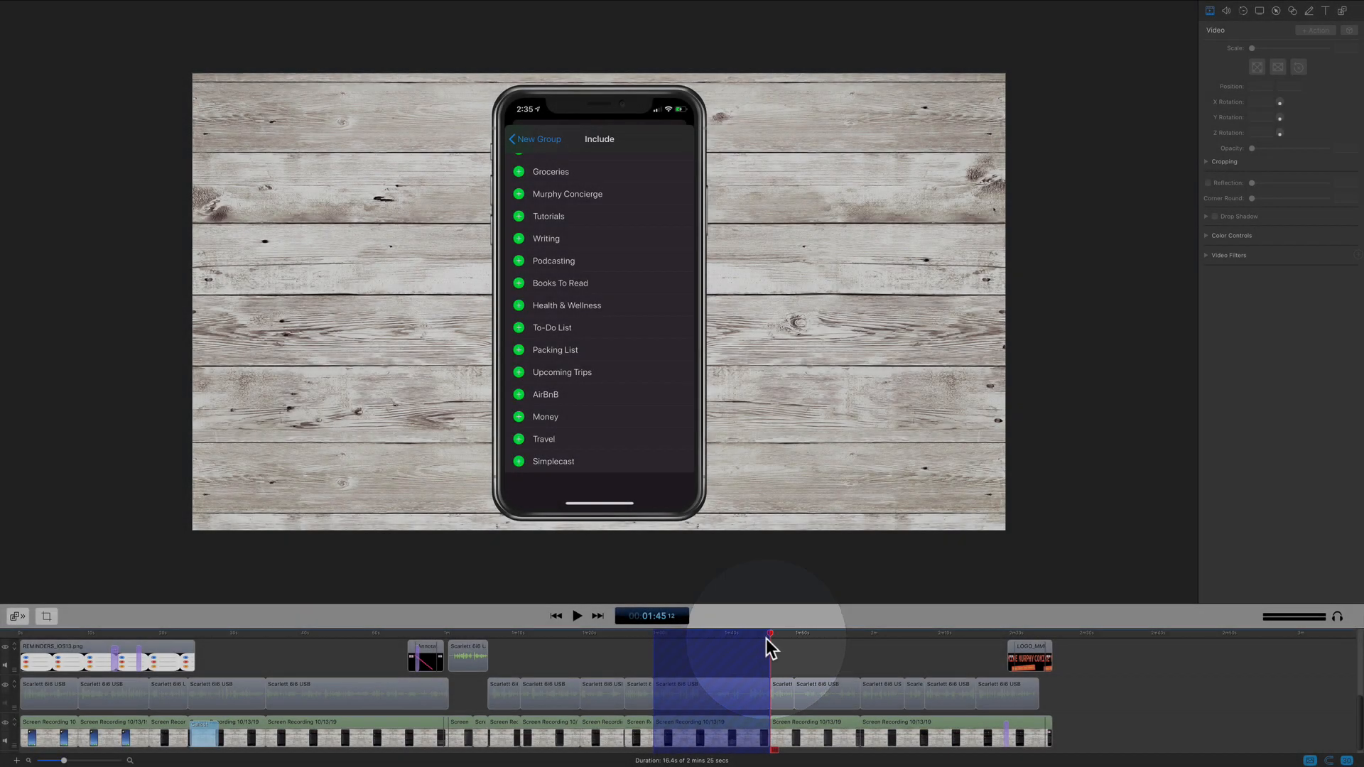
mouse_move(581, 693)
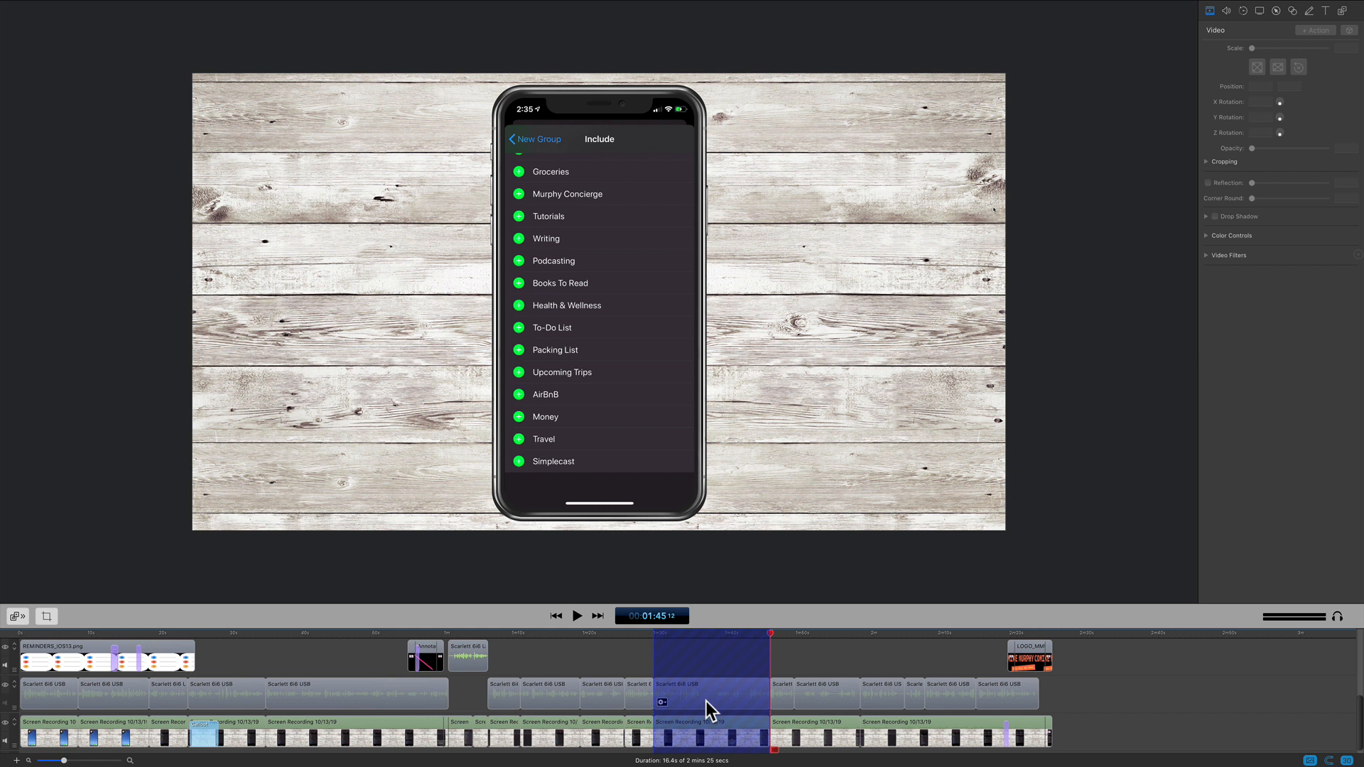
mouse_move(122, 107)
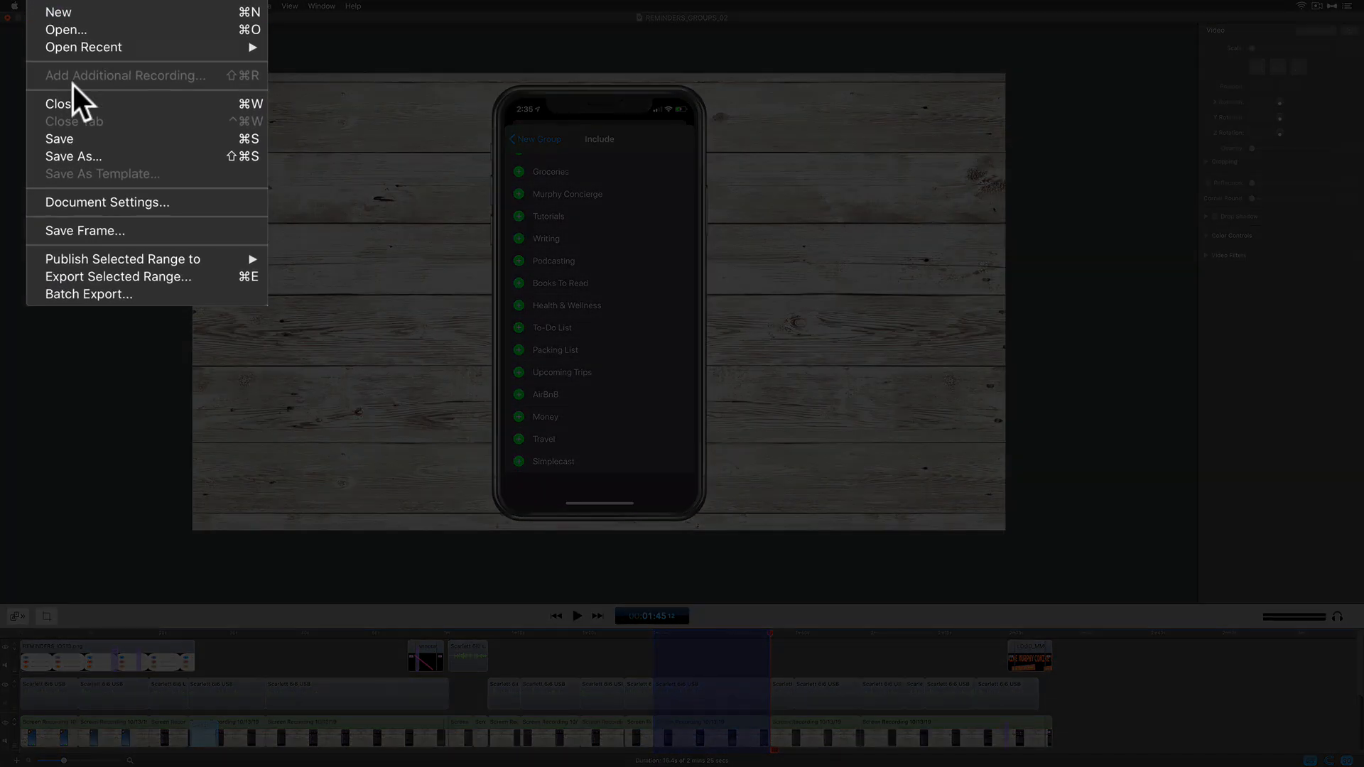
mouse_move(105, 256)
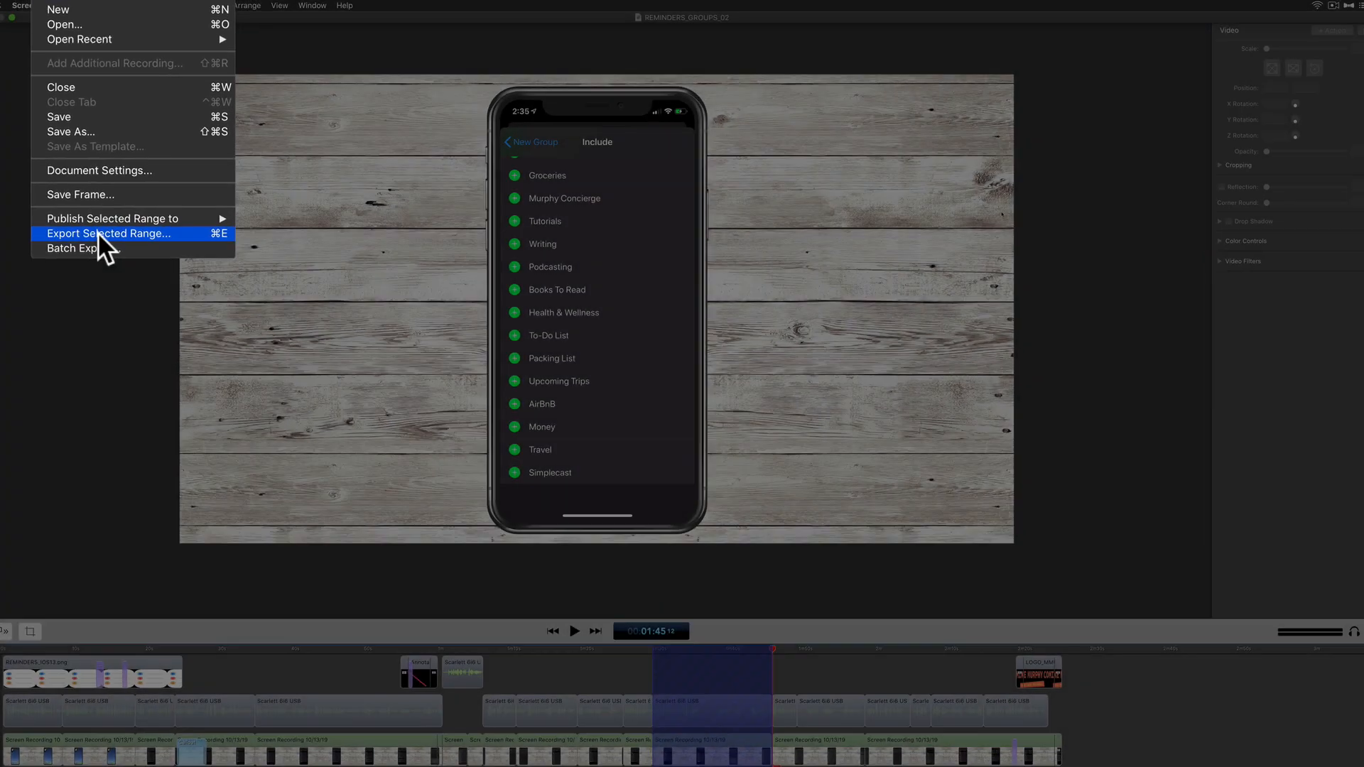
Export the range as REMINDERS_GROUPS.gif to the Desktop, Animated GIF preset at 1920 x 1080.
left_click(109, 234)
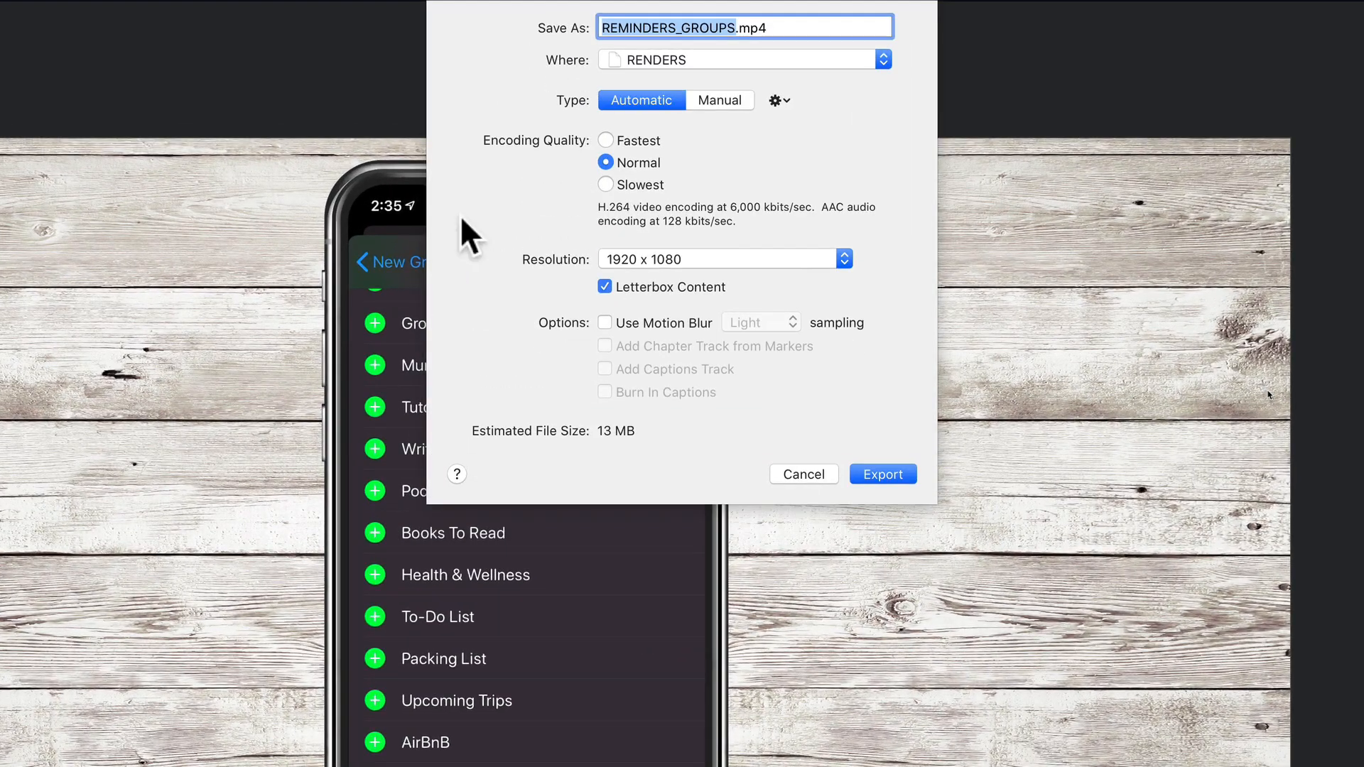
left_click(720, 100)
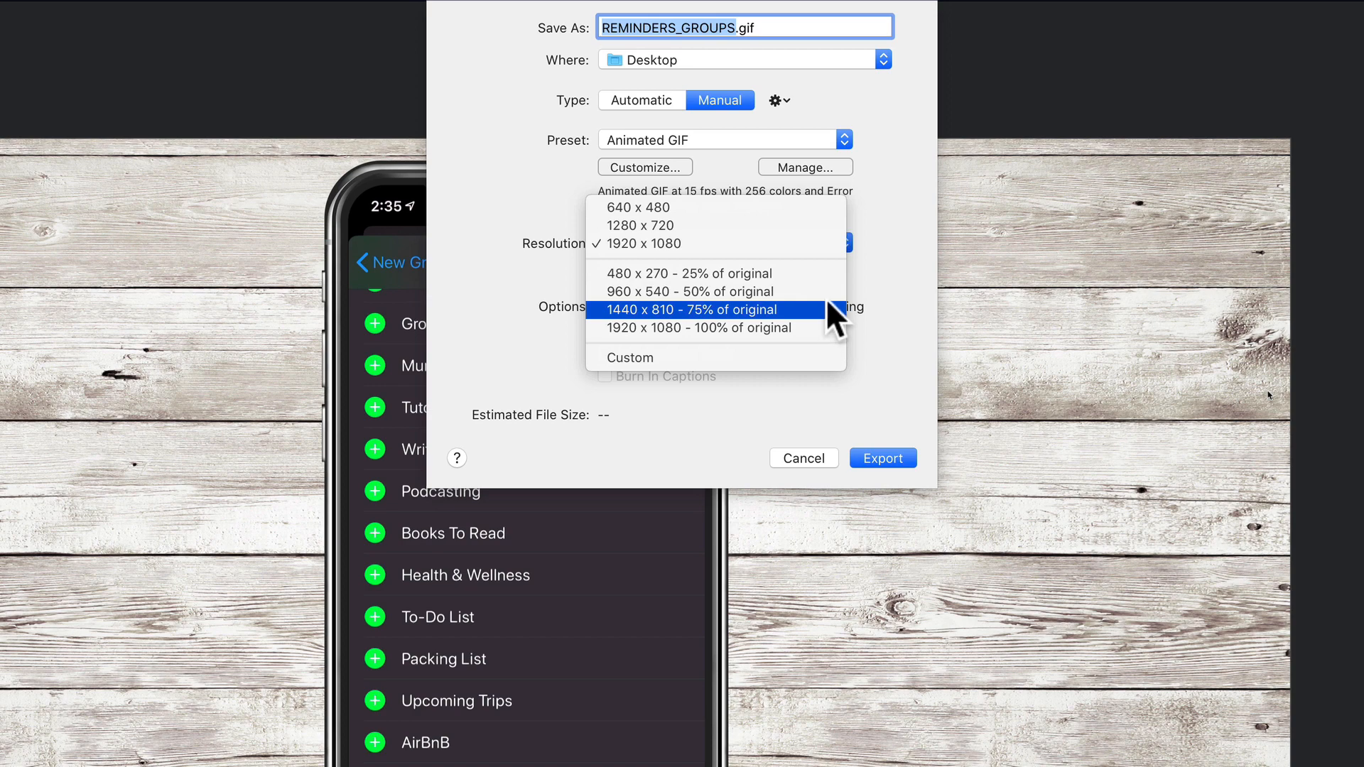
mouse_move(836, 344)
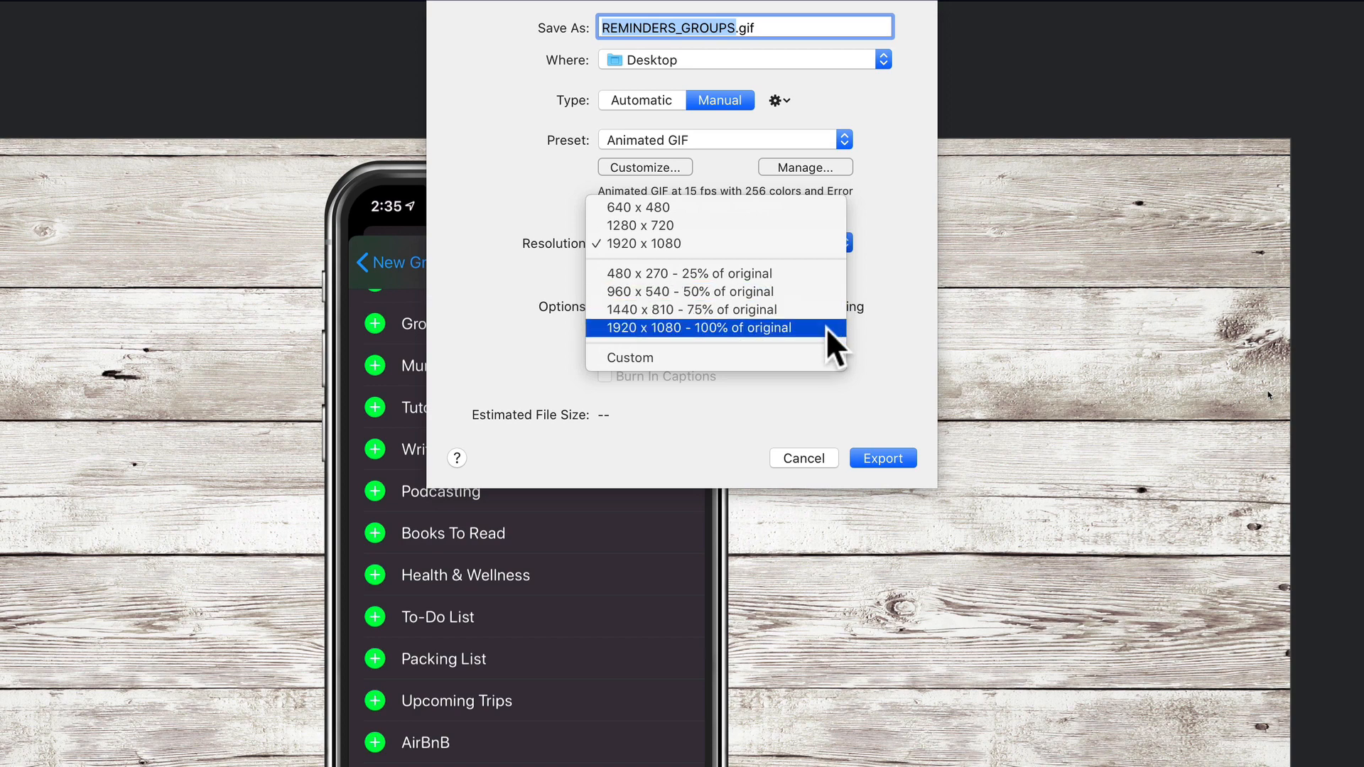
left_click(702, 328)
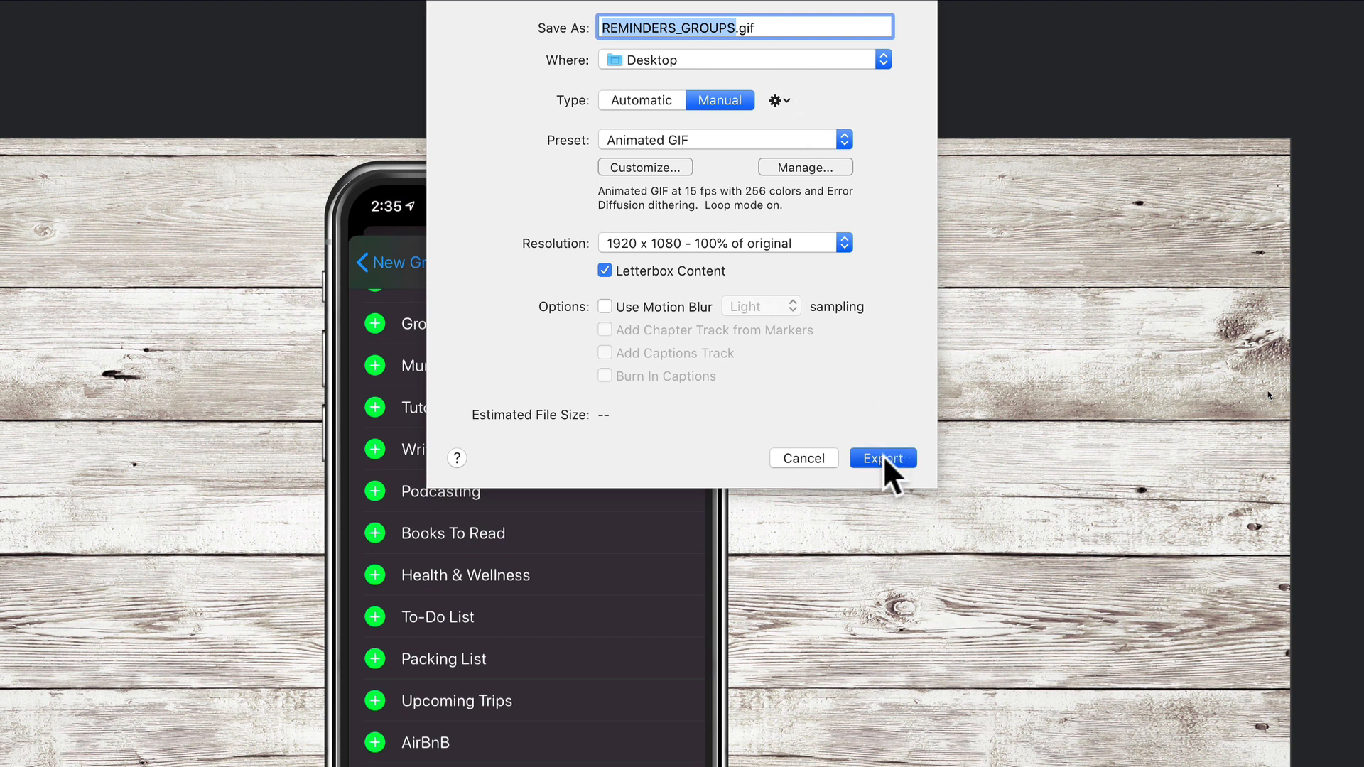
left_click(883, 458)
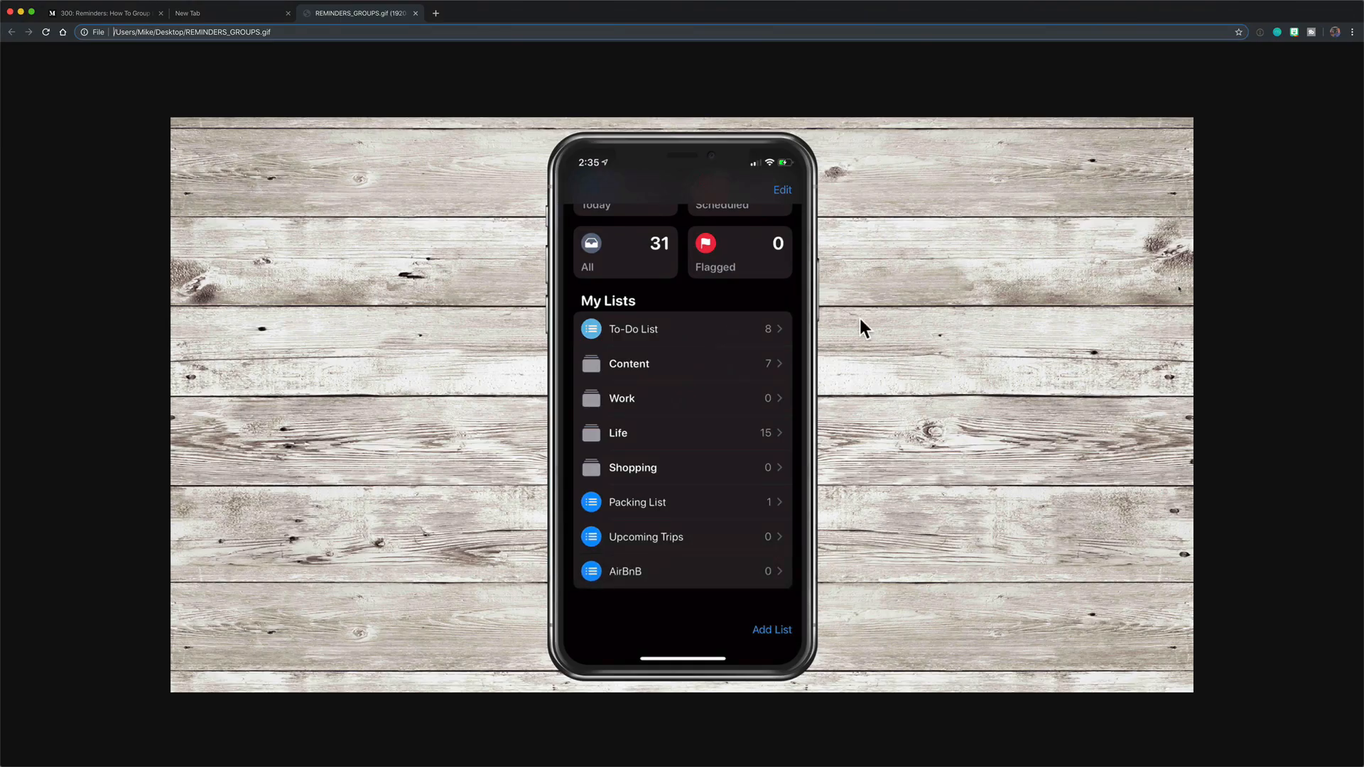
Preview REMINDERS_GROUPS.gif from the Desktop playing in a Chrome tab.
left_click(782, 190)
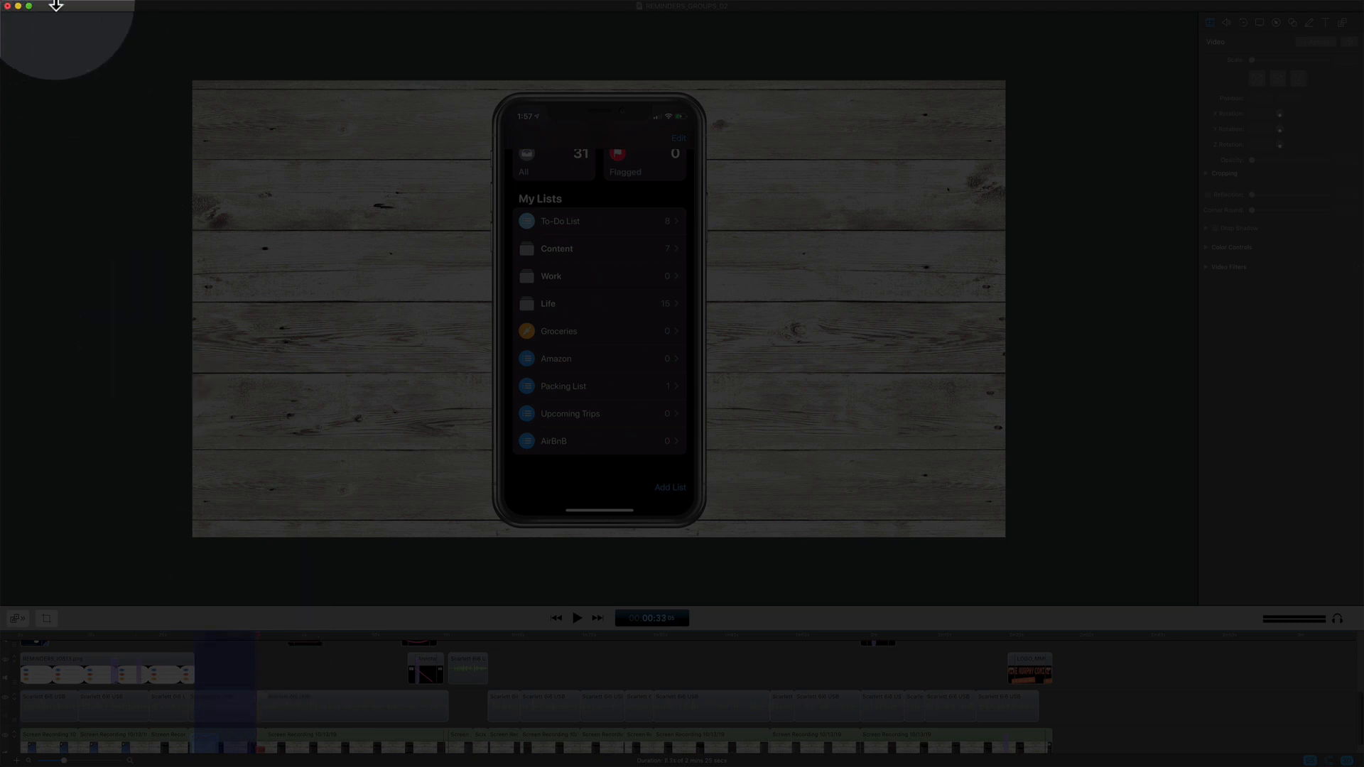
Export the early range via Export Selected Range to the Desktop as a 1920 x 1080 animated GIF.
left_click(72, 6)
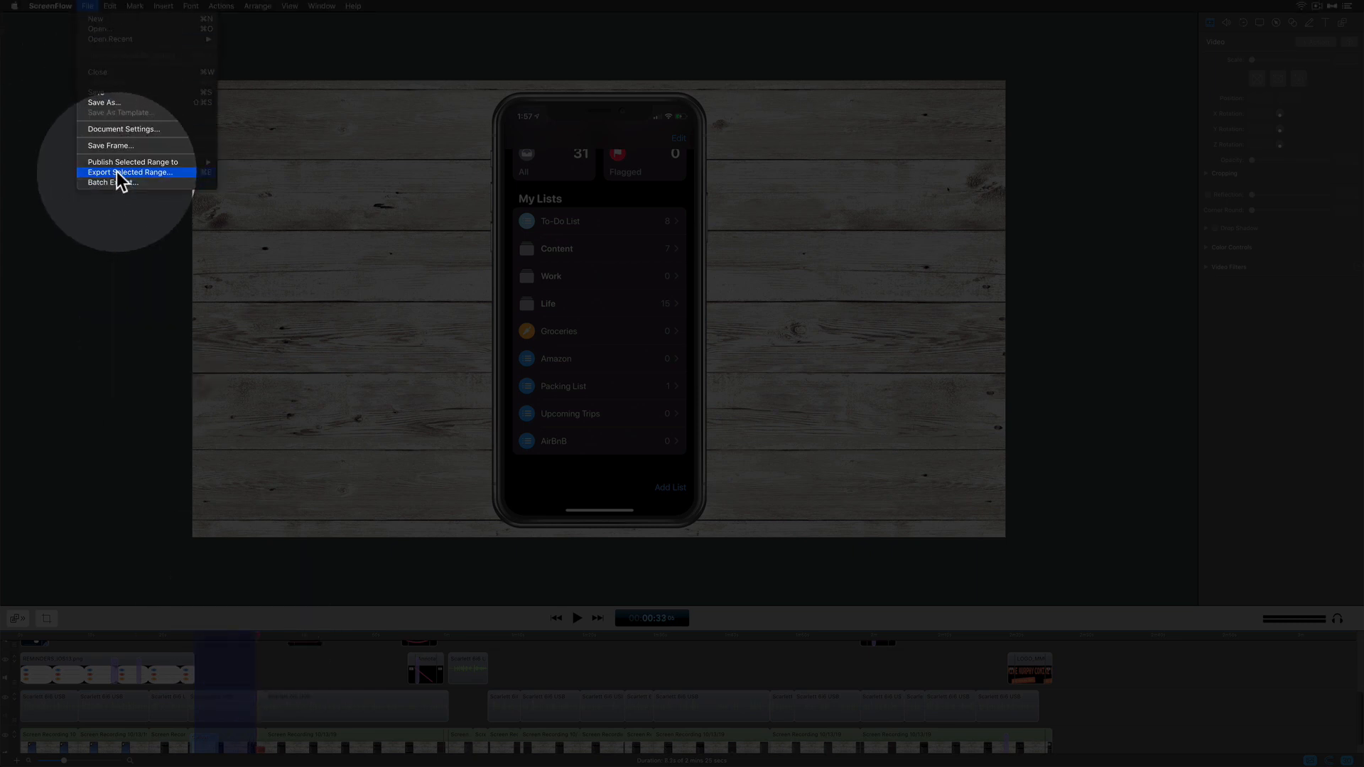
left_click(131, 173)
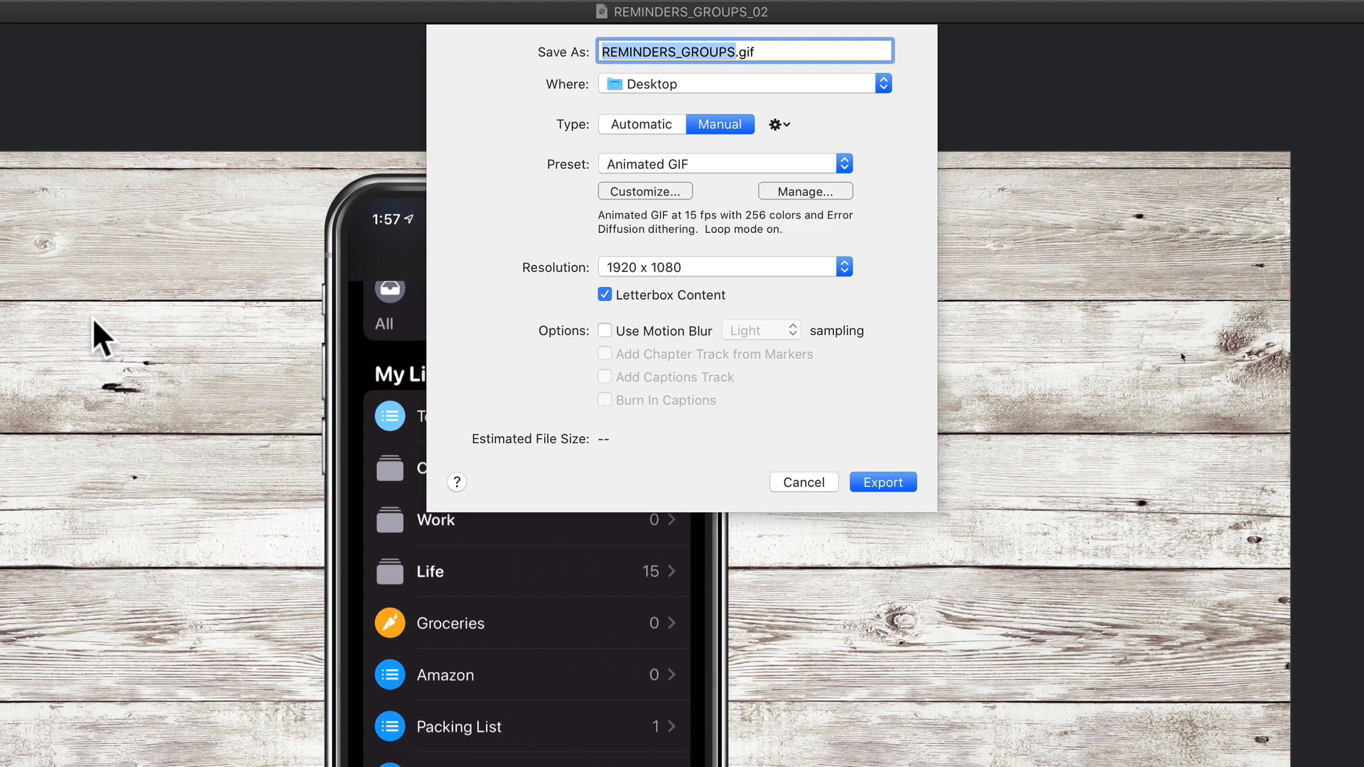
left_click(724, 164)
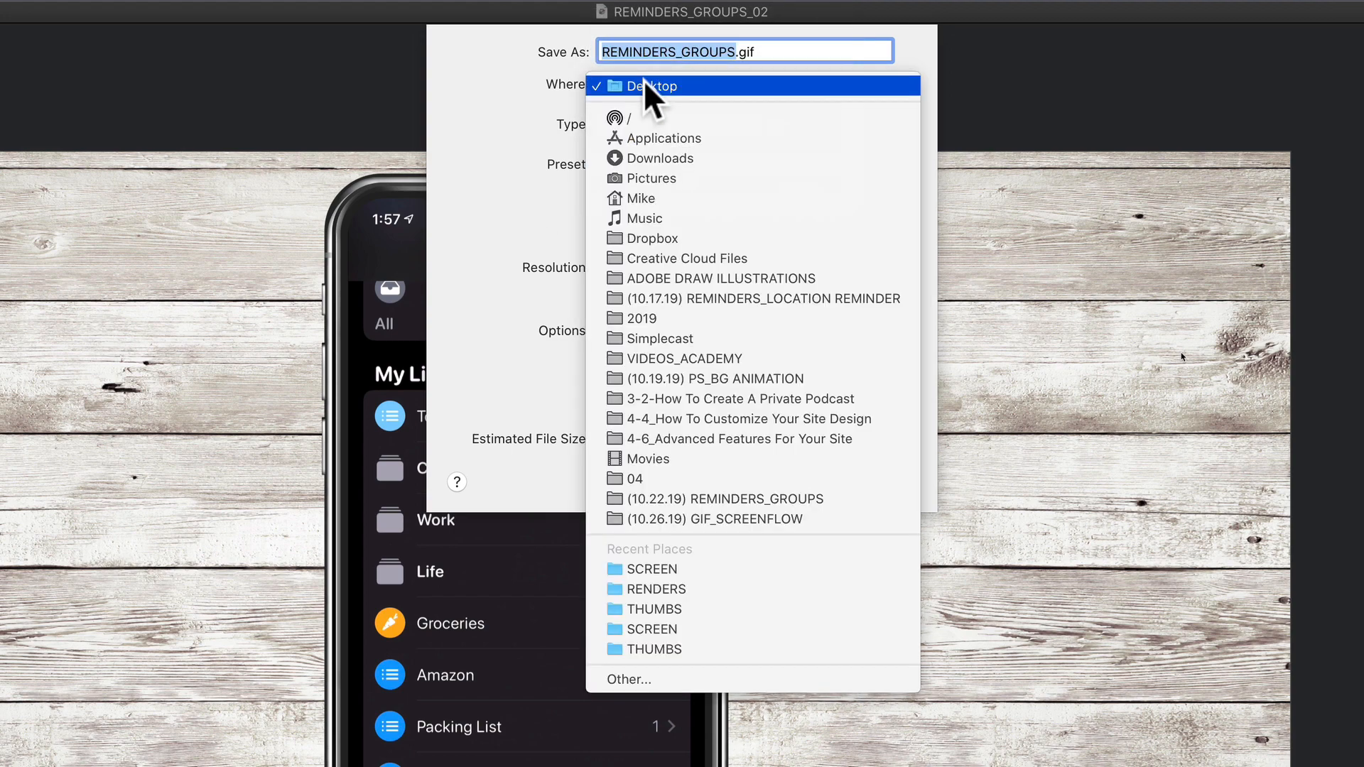
left_click(646, 86)
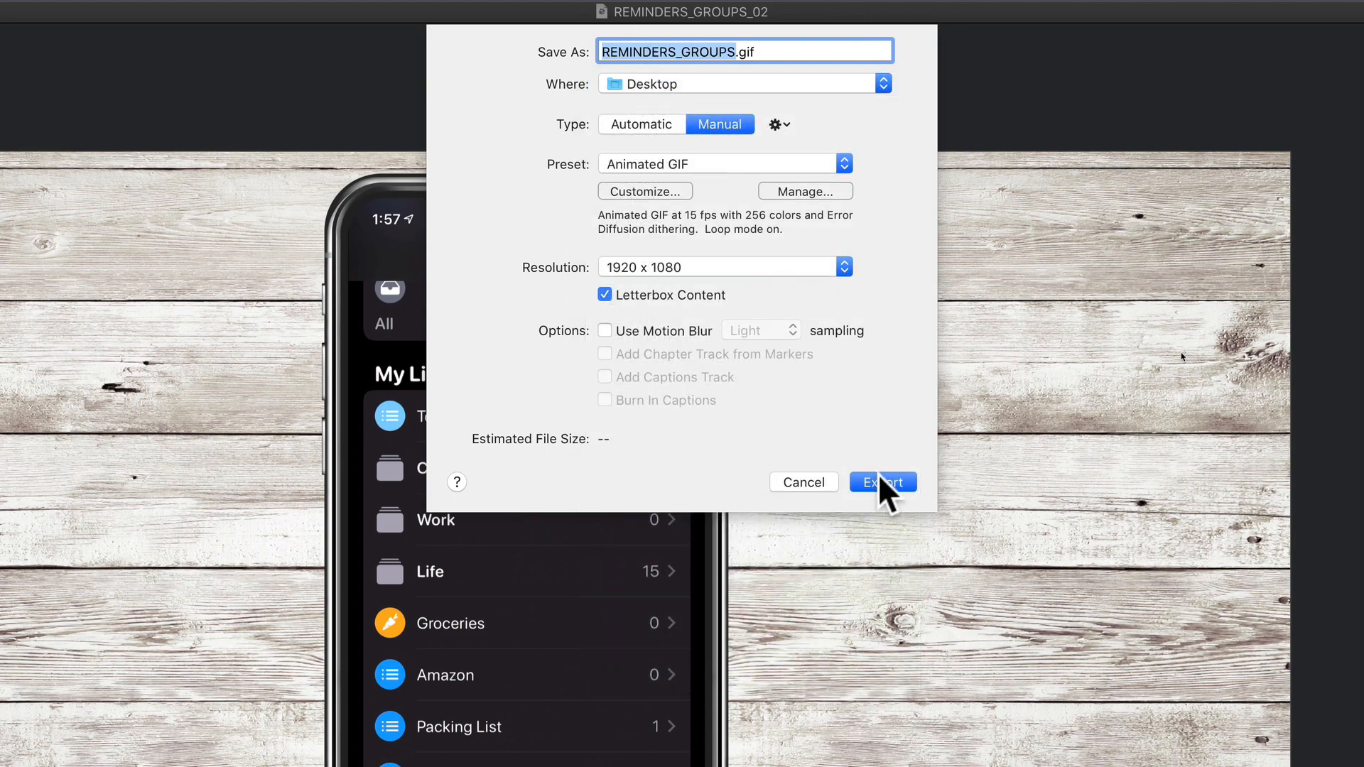
left_click(884, 483)
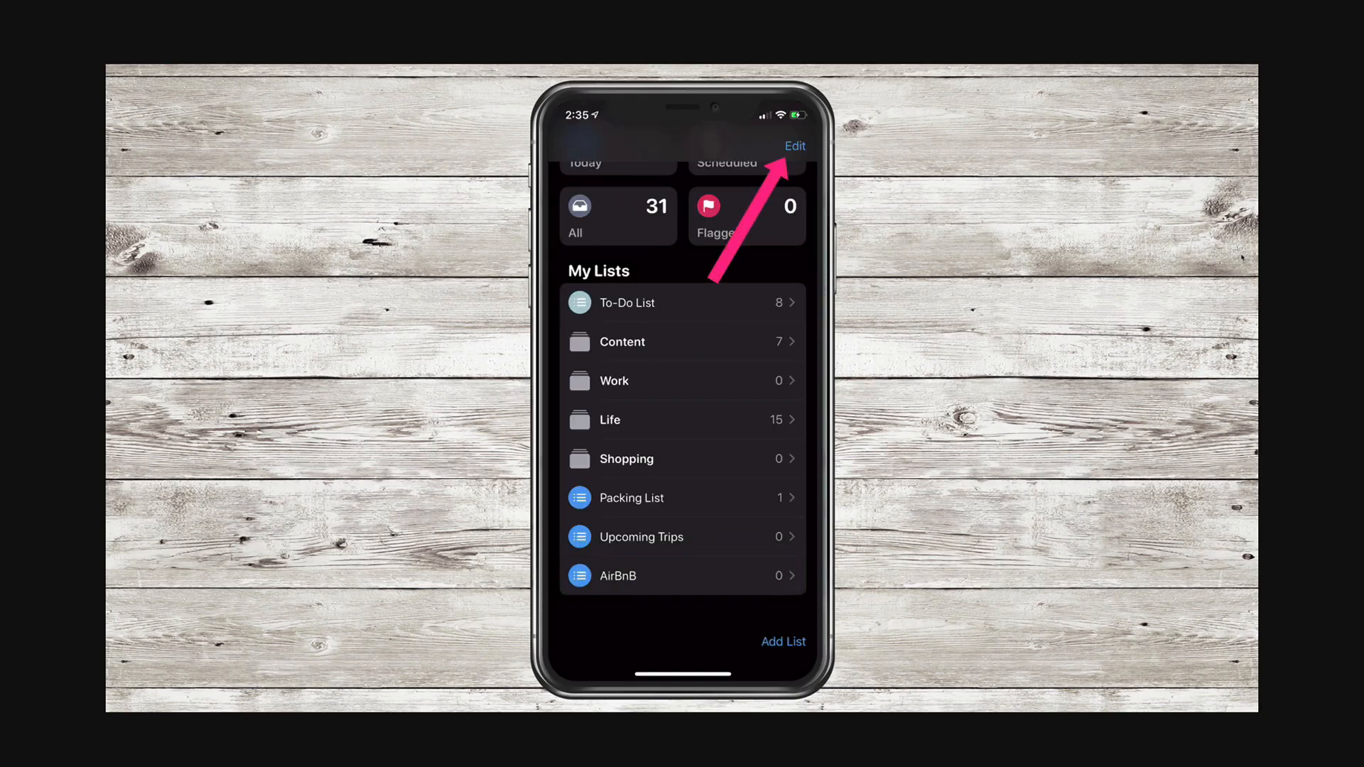
left_click(795, 146)
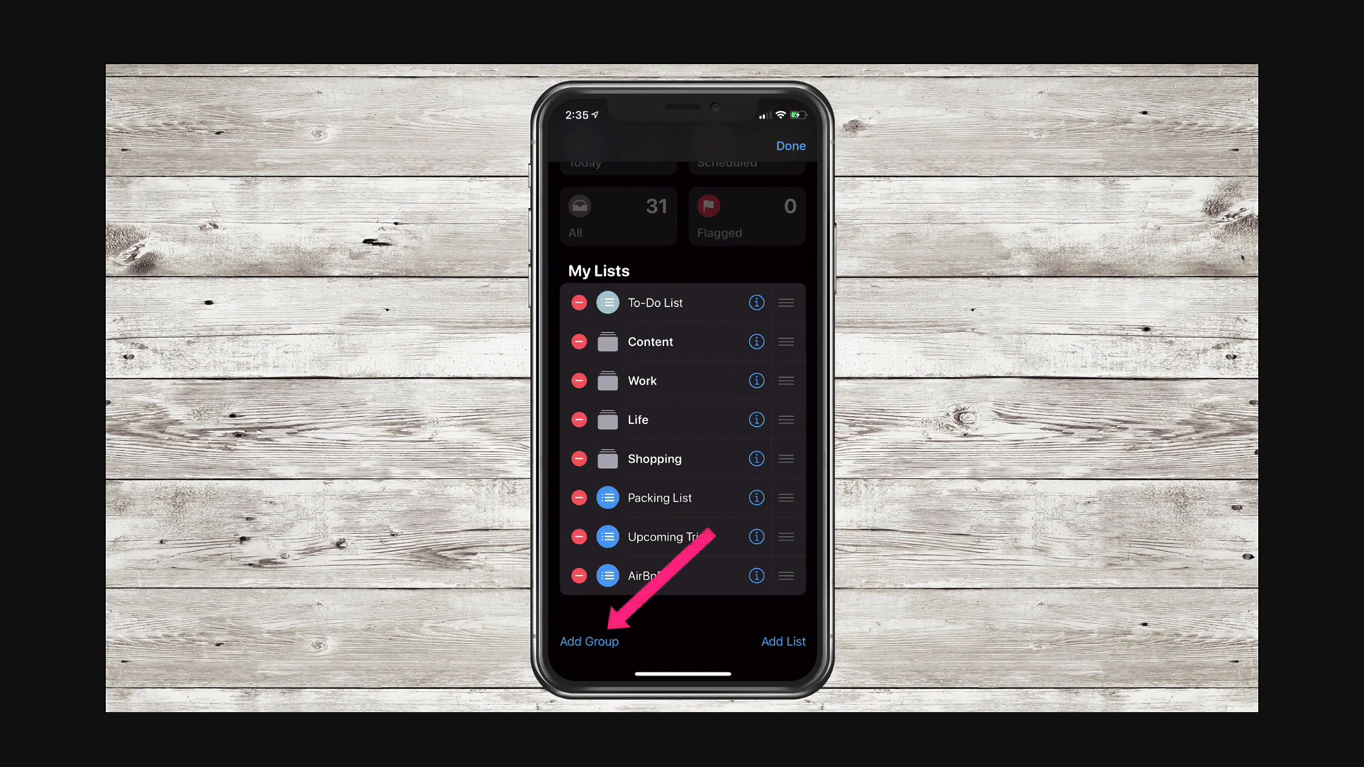